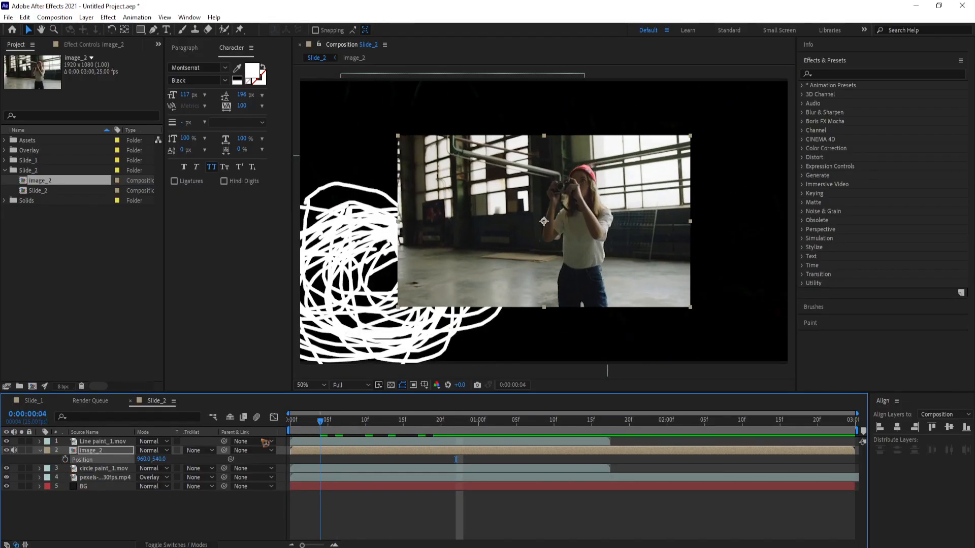
Step: Keyframe image_2's Position at frame 0 and again at frame 20 with a lower Y value
{"action": "left_click", "coordinate": [290, 420]}
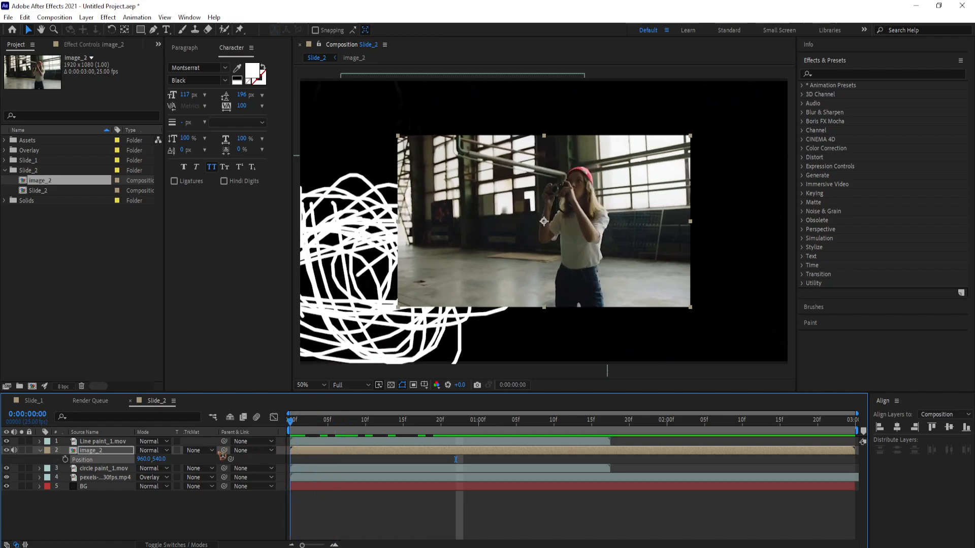
{"action": "left_click", "coordinate": [292, 429]}
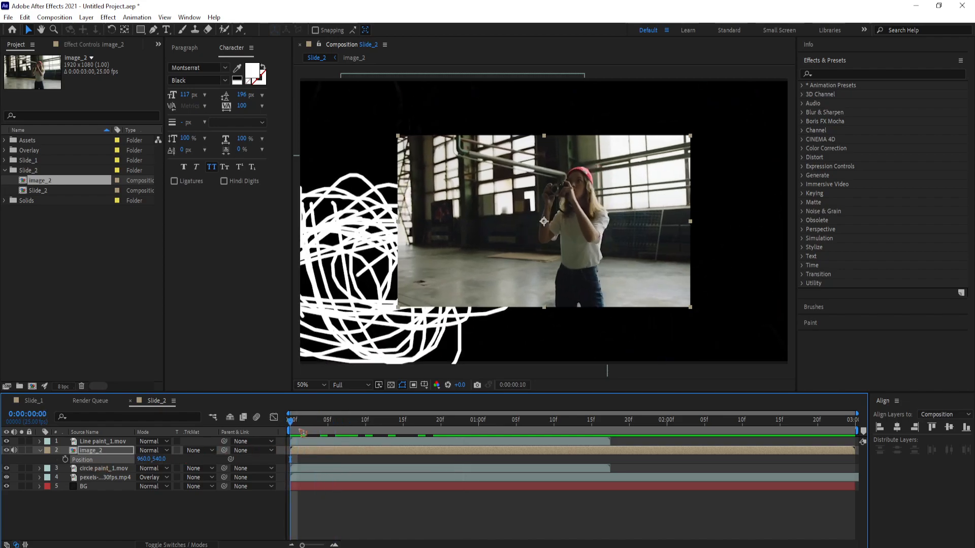
{"action": "left_click", "coordinate": [440, 419]}
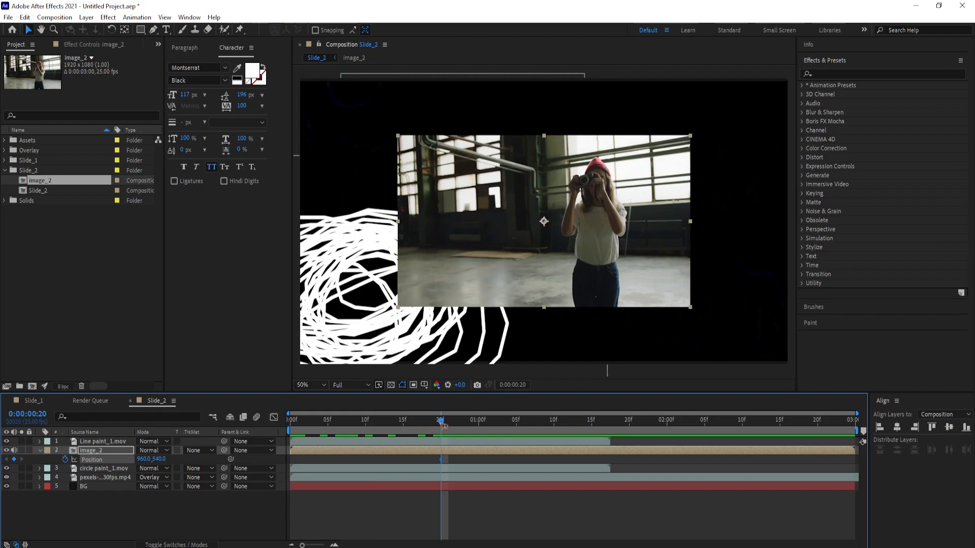
{"action": "left_click", "coordinate": [289, 420]}
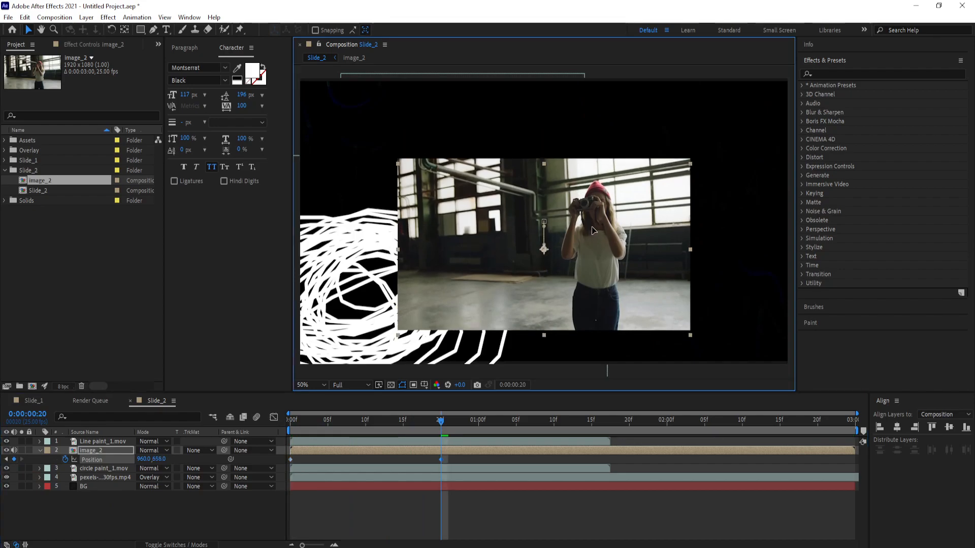
{"action": "left_click", "coordinate": [289, 419]}
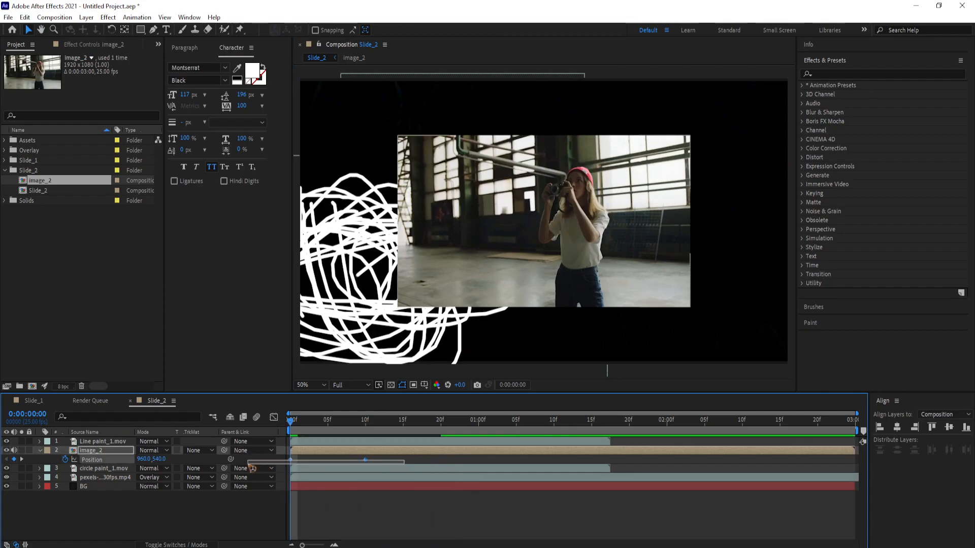
Step: Select the Position keyframes and ease them in the Graph Editor
{"action": "left_click", "coordinate": [275, 417]}
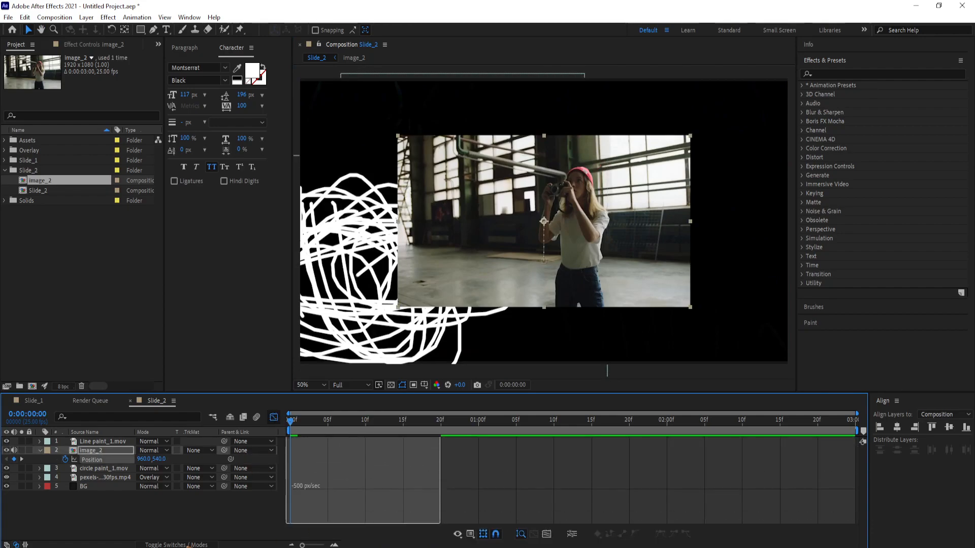
{"action": "left_click", "coordinate": [273, 417]}
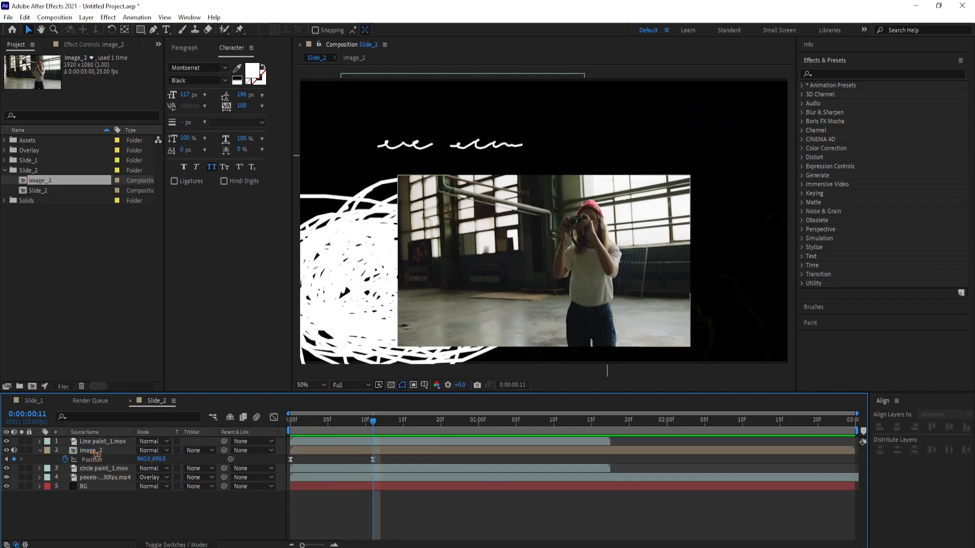
Step: Inside the image_2 precomp, swap the photographer footage for the dancers clip from Assets
{"action": "double_click", "coordinate": [40, 181]}
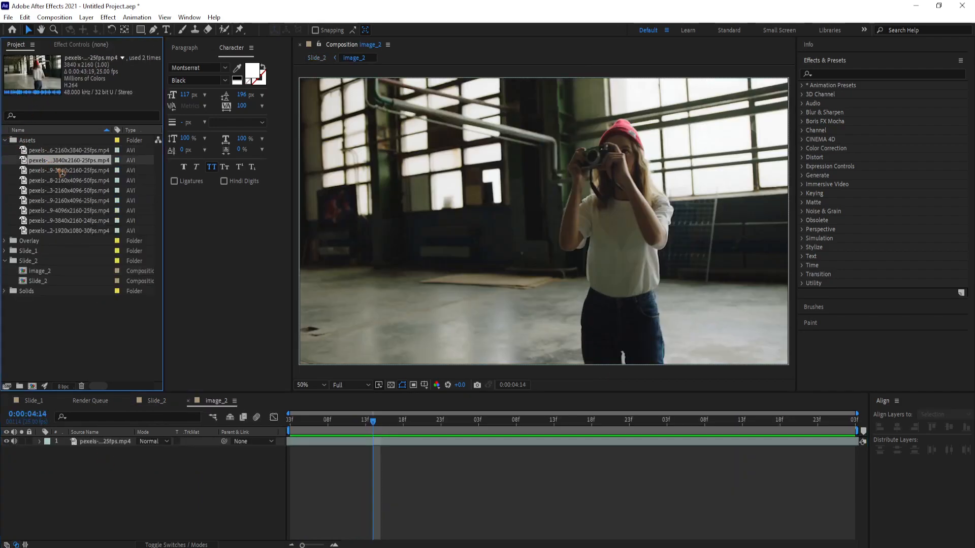
{"action": "left_click", "coordinate": [68, 181]}
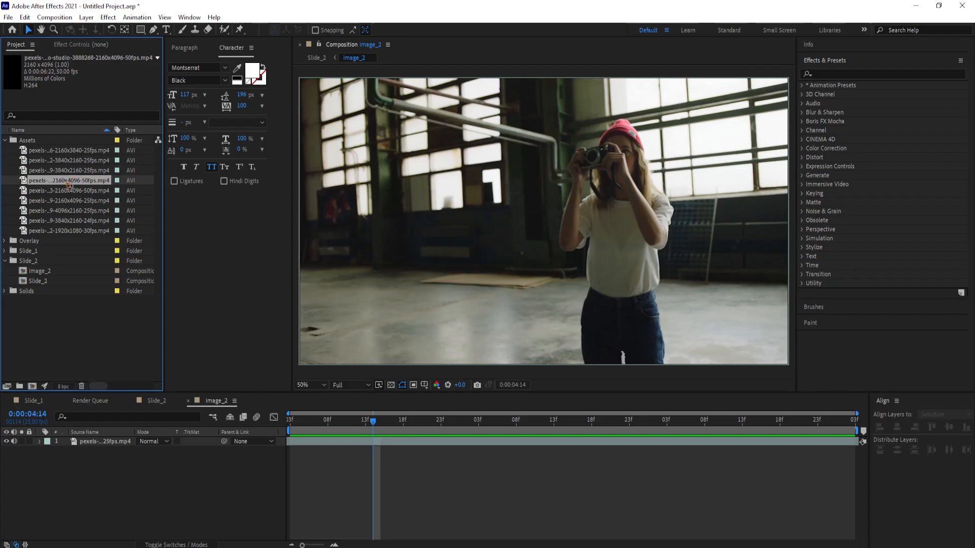
{"action": "left_click", "coordinate": [68, 211]}
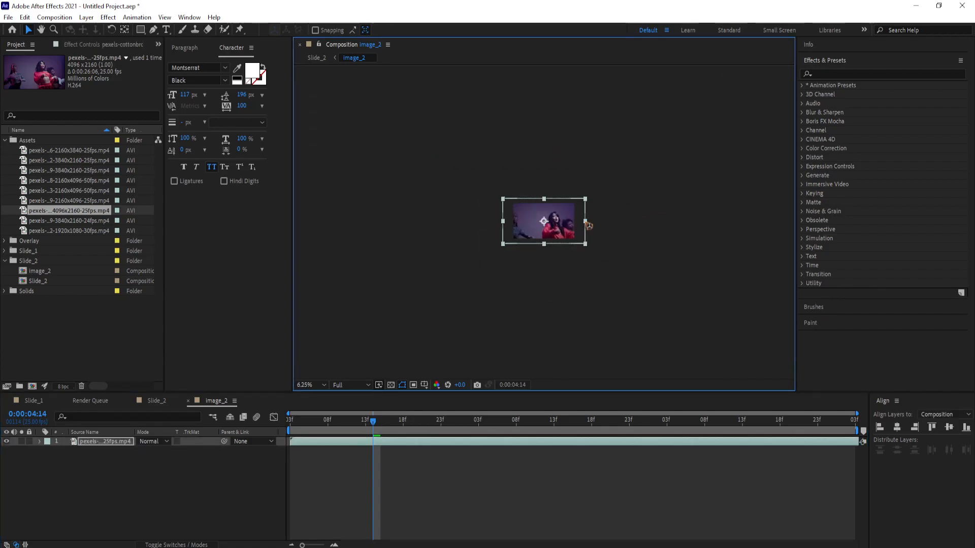
{"action": "left_click", "coordinate": [309, 385]}
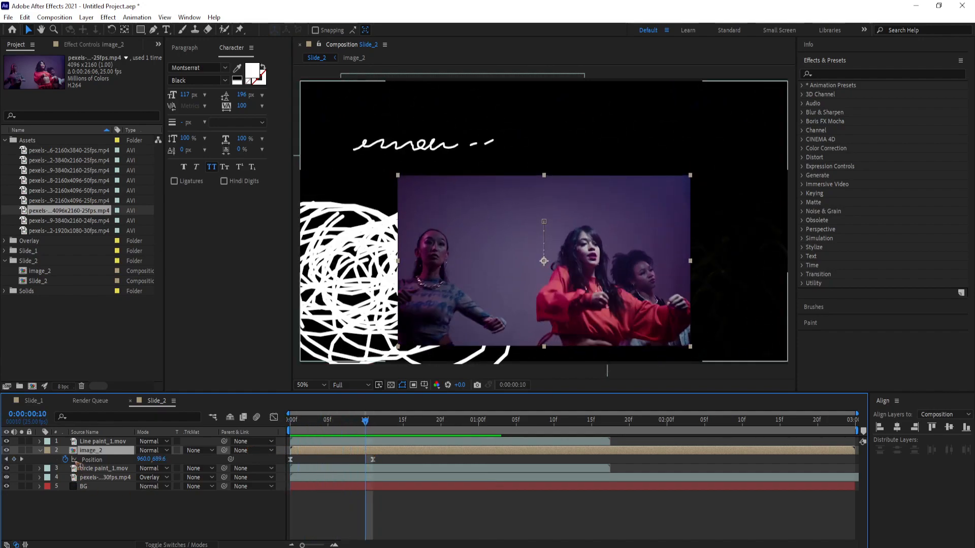
Step: Back in Slide_2, rotate Line paint_1 90°, duplicate it to the other edge and delete circle paint_1
{"action": "left_click", "coordinate": [103, 442]}
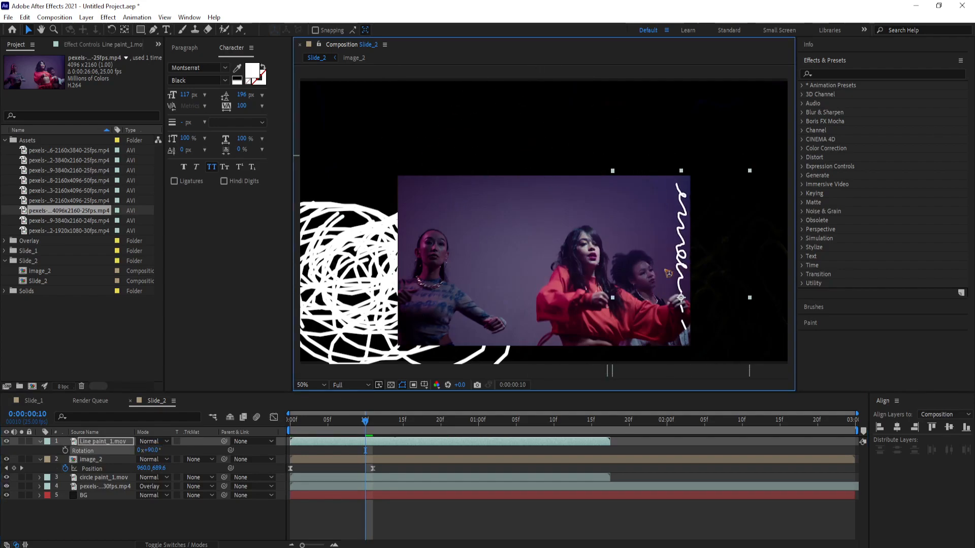
{"action": "left_click", "coordinate": [289, 420]}
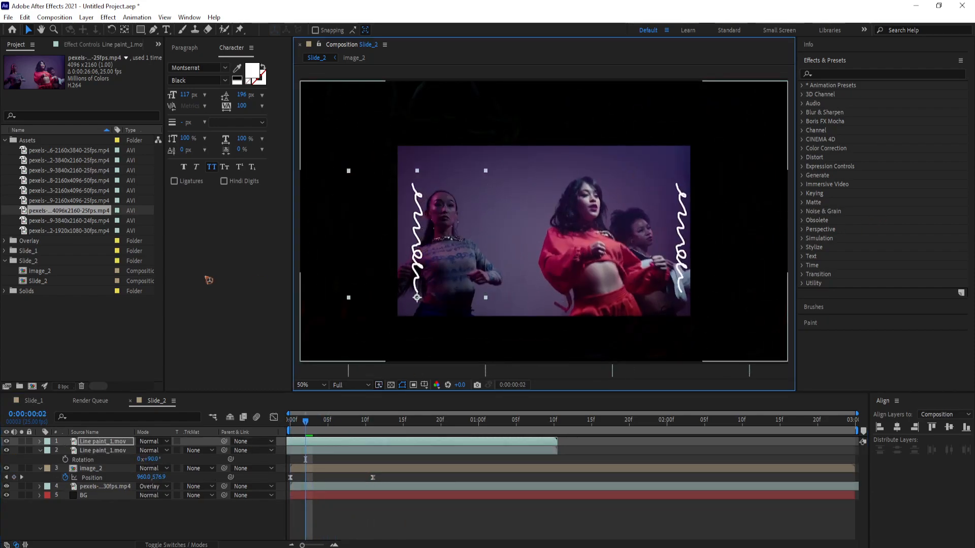
{"action": "left_click", "coordinate": [5, 241]}
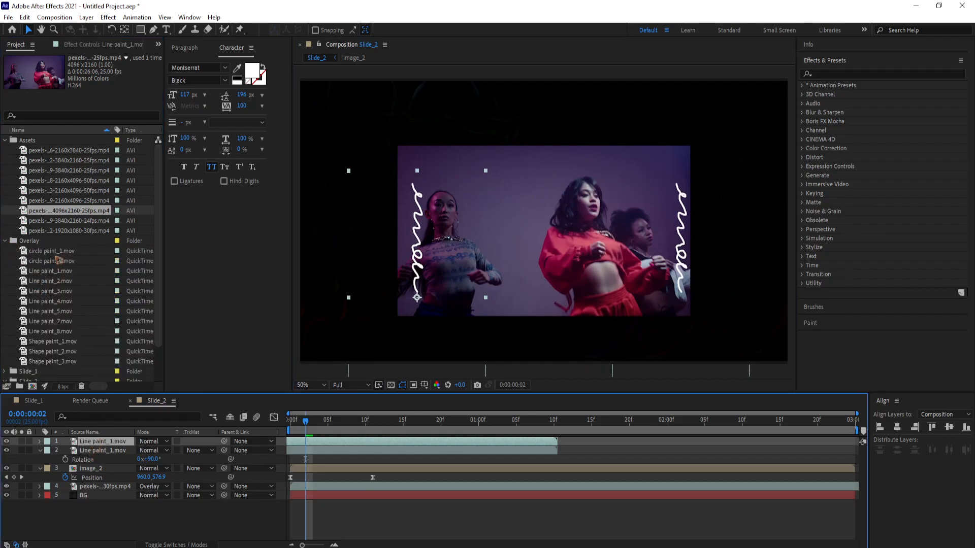
{"action": "left_click", "coordinate": [50, 280]}
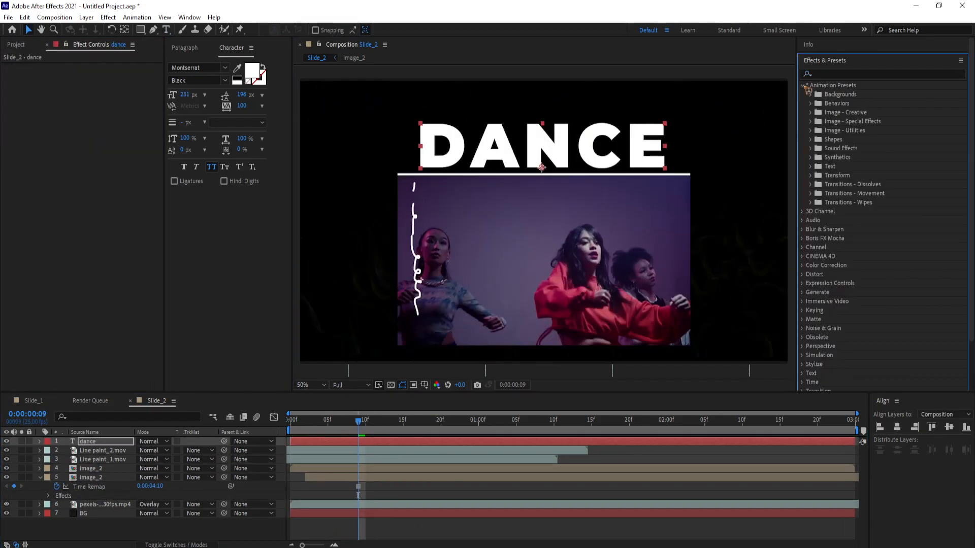
Step: Apply the Slide from below text preset to DANCE and reveal its Range Selector Offset keyframes
{"action": "left_click", "coordinate": [812, 165]}
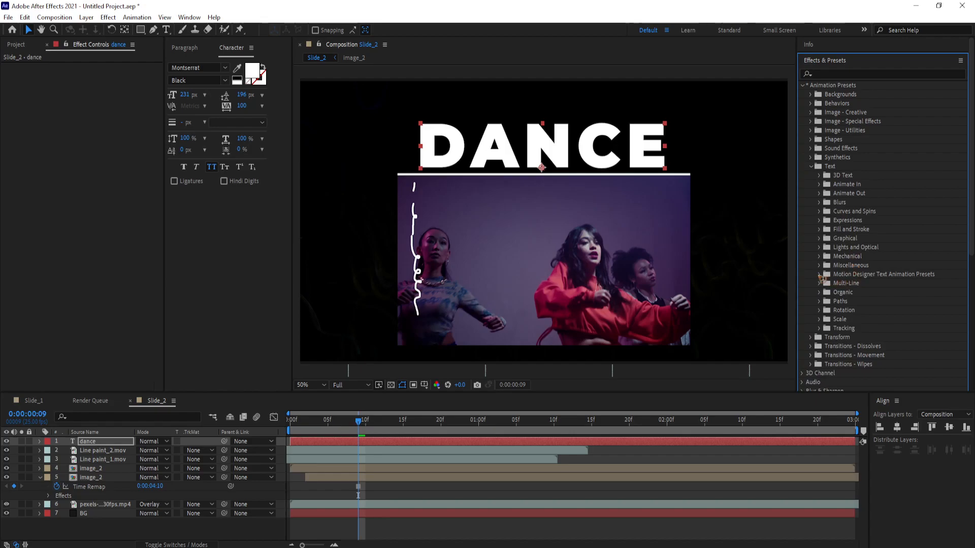
{"action": "left_click", "coordinate": [820, 274]}
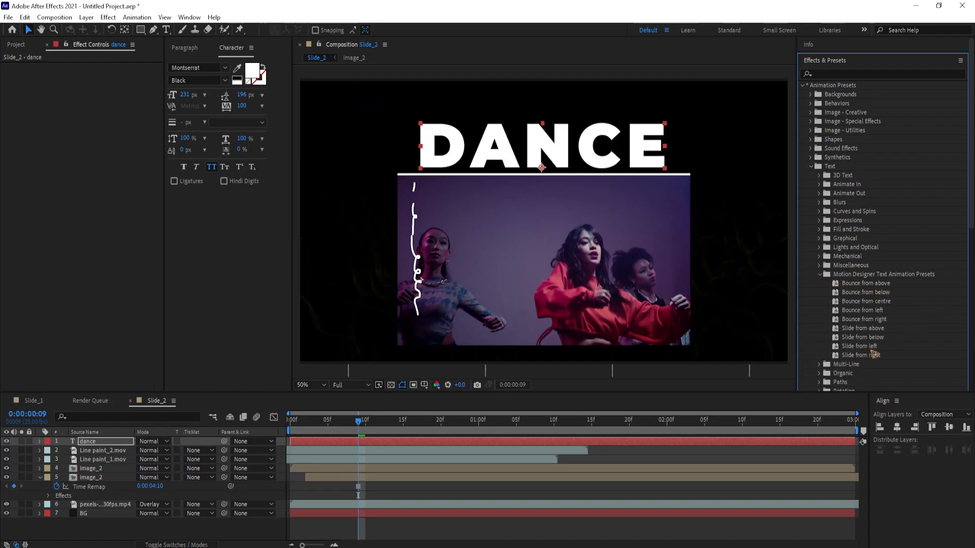
{"action": "mouse_move", "coordinate": [864, 338]}
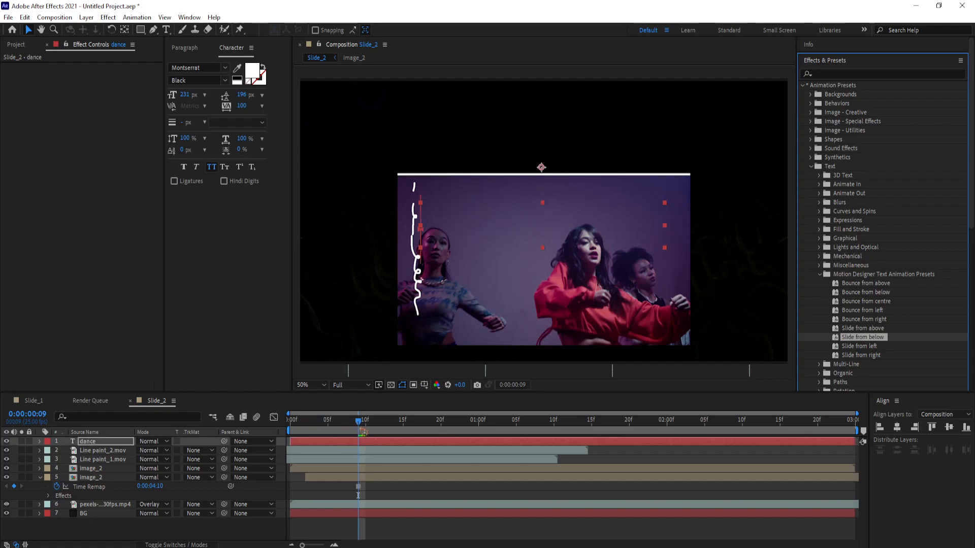
{"action": "left_click", "coordinate": [39, 442]}
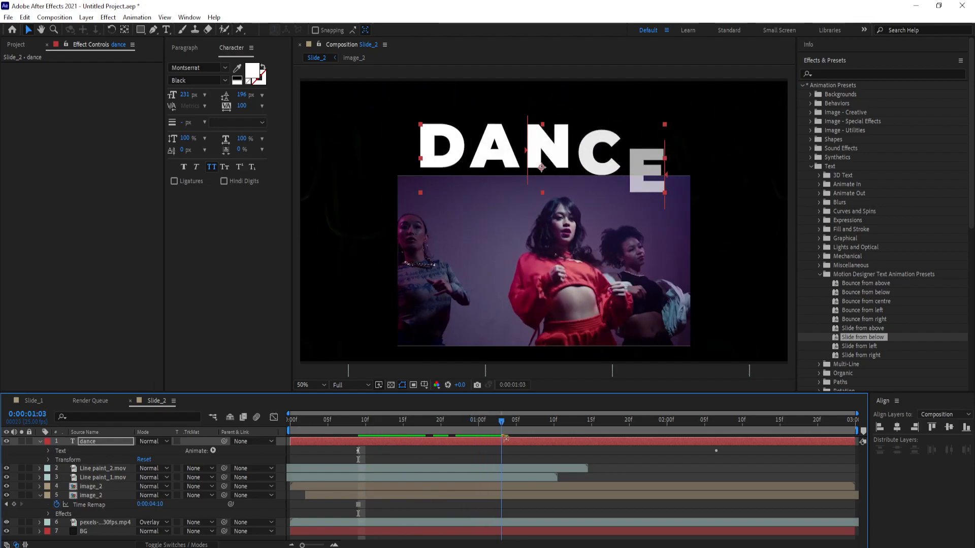
{"action": "left_click", "coordinate": [290, 419]}
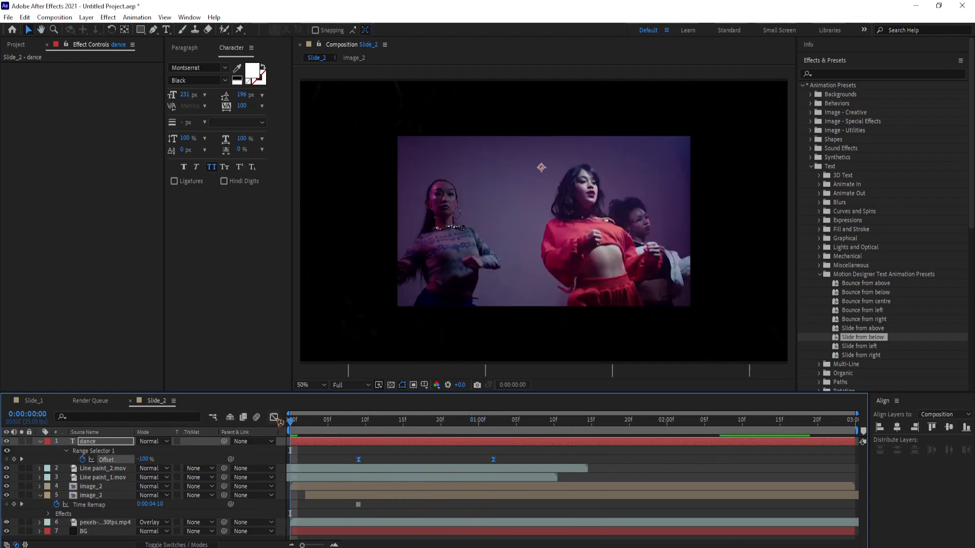
{"action": "left_click", "coordinate": [32, 400]}
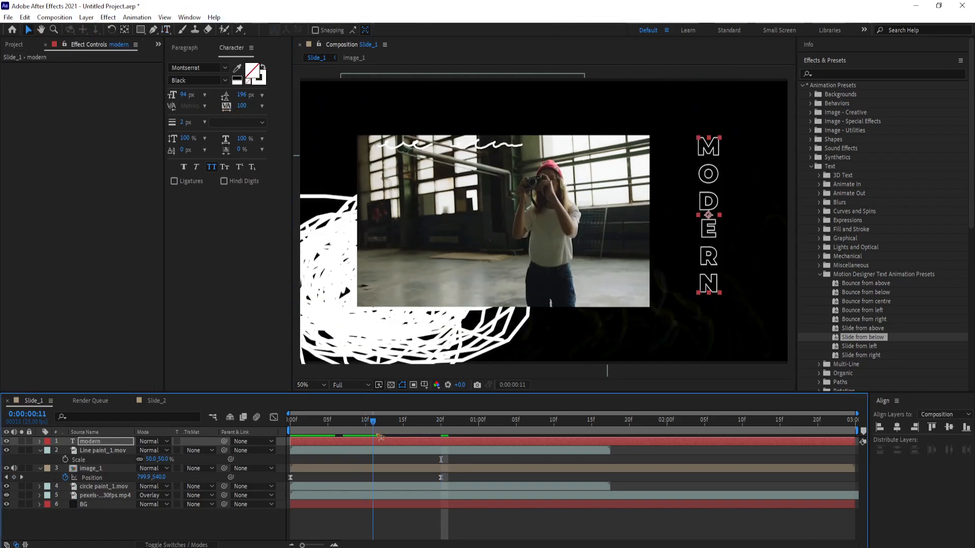
Step: Duplicate the MODERN text layer and place the copy on the left side of image_1
{"action": "left_click", "coordinate": [381, 420]}
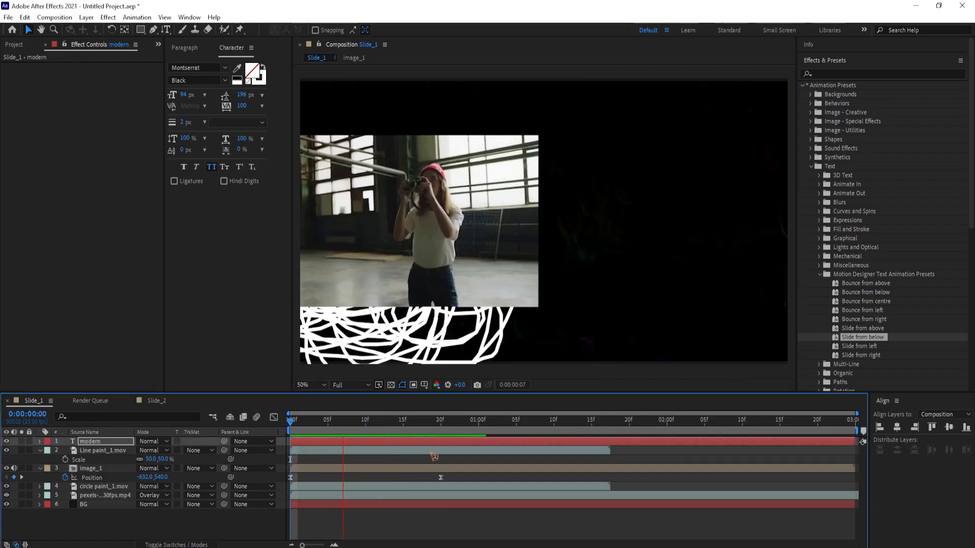
{"action": "left_click", "coordinate": [597, 420]}
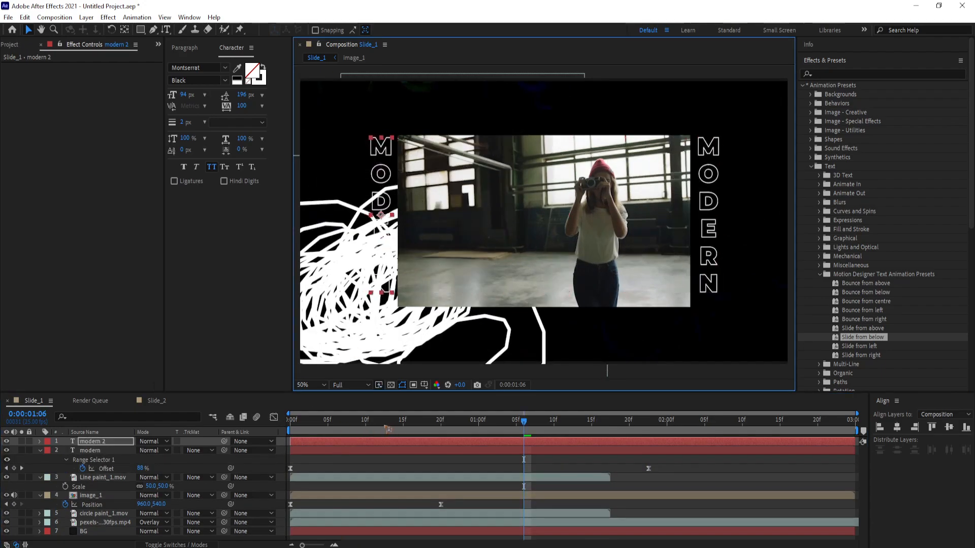
{"action": "left_click", "coordinate": [410, 419]}
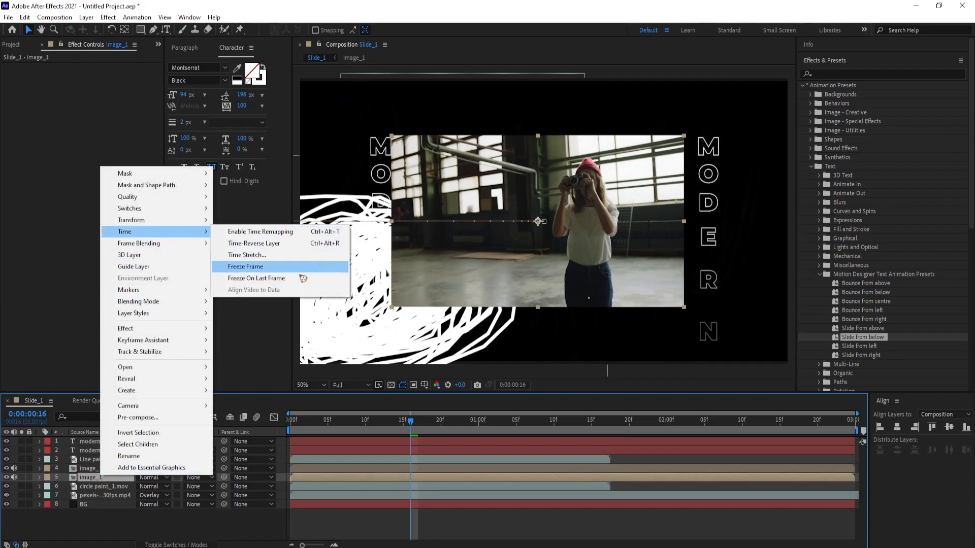
{"action": "mouse_move", "coordinate": [260, 231]}
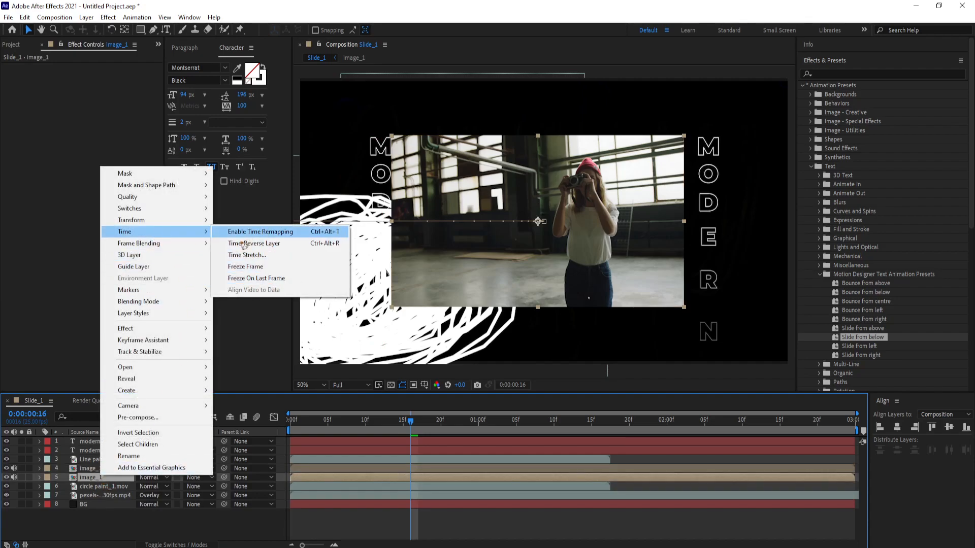
Step: Freeze-frame the image_1 duplicate and give it a white Fill effect
{"action": "left_click", "coordinate": [260, 232]}
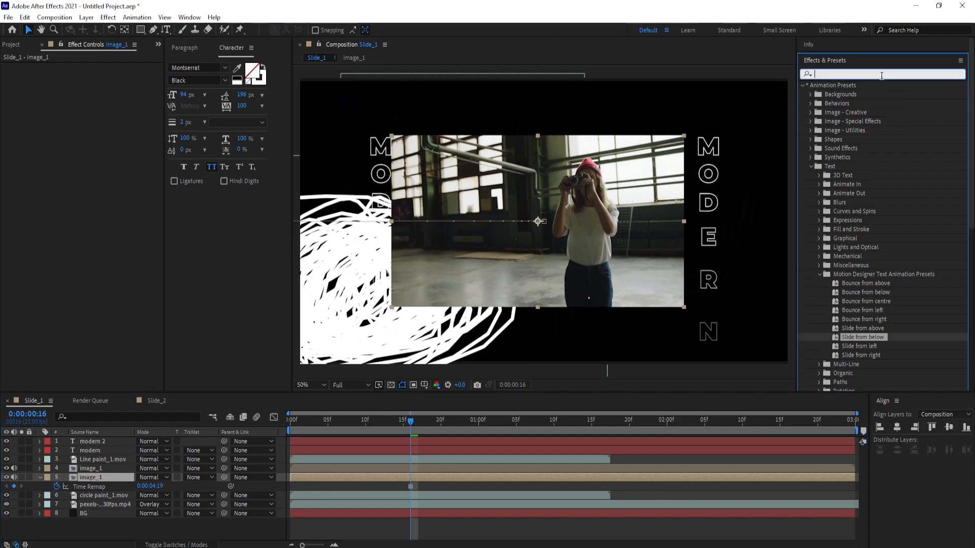
{"action": "type", "text": "fill"}
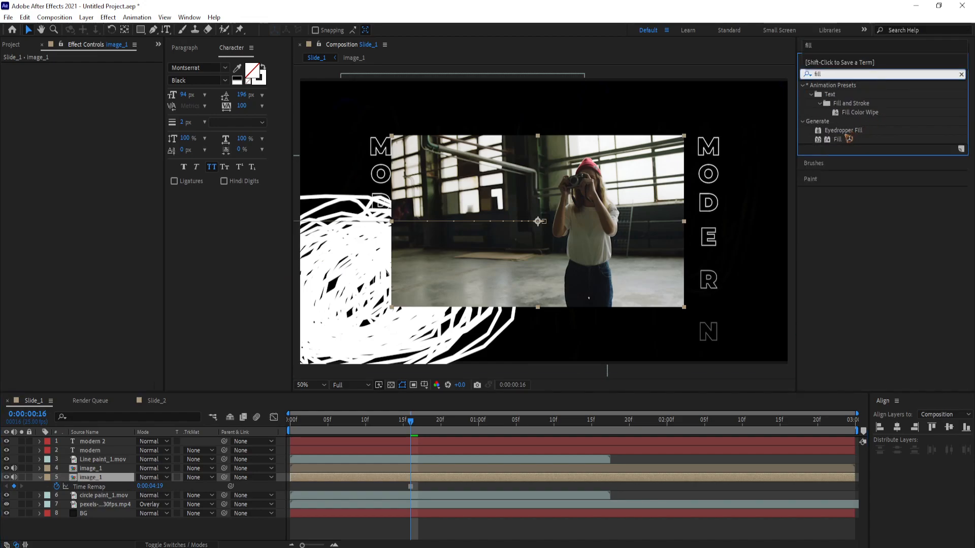
{"action": "double_click", "coordinate": [838, 139]}
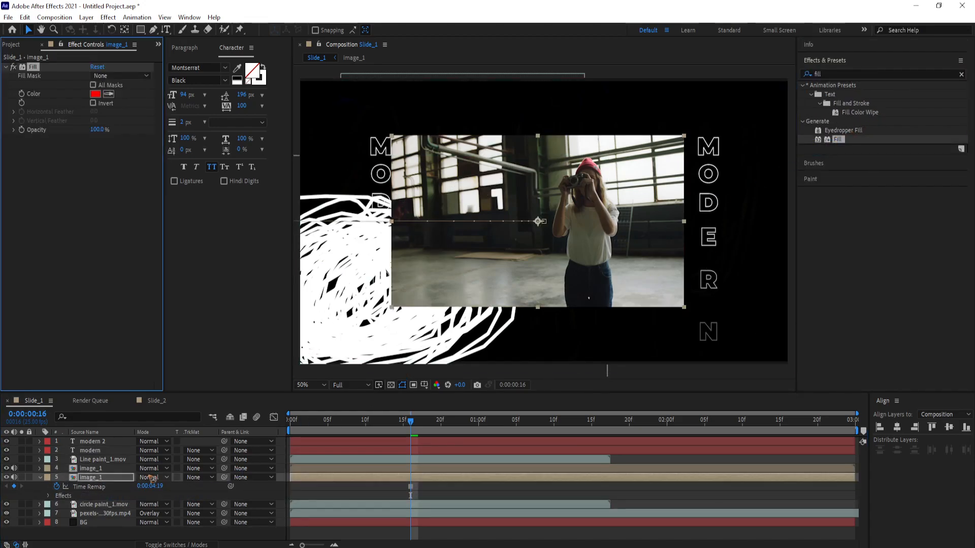
{"action": "left_click", "coordinate": [96, 93]}
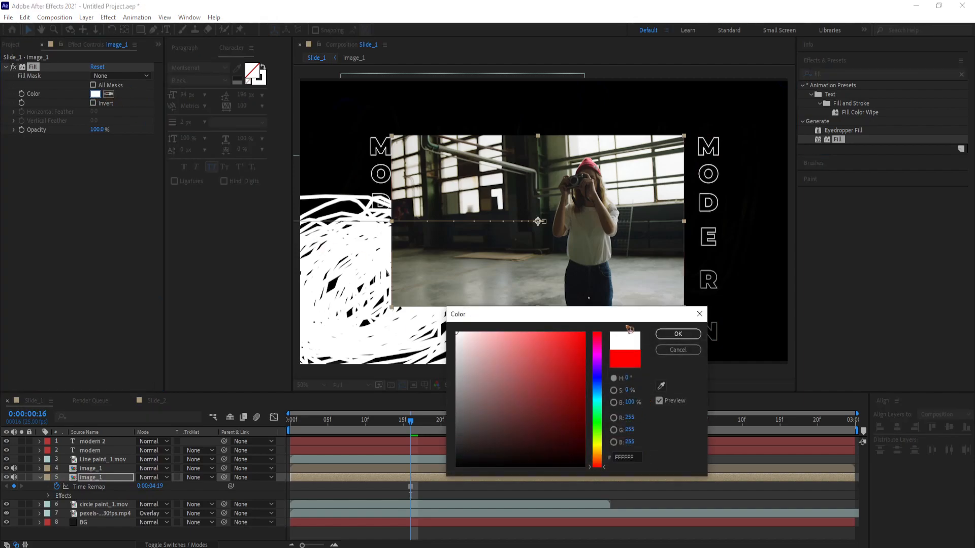
{"action": "left_click", "coordinate": [678, 334]}
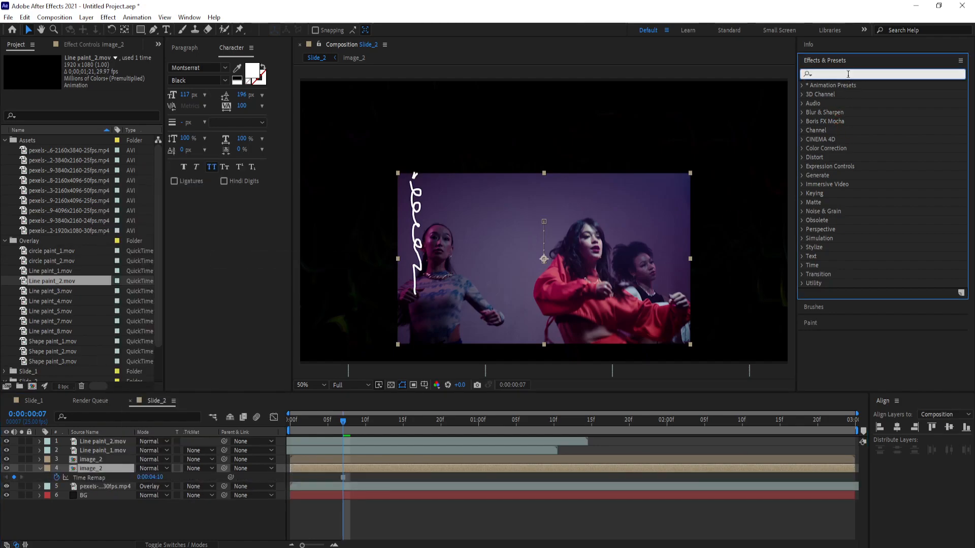
Step: Apply a Fill effect to the frozen image_2 duplicate and set its colour to white
{"action": "type", "text": "fill"}
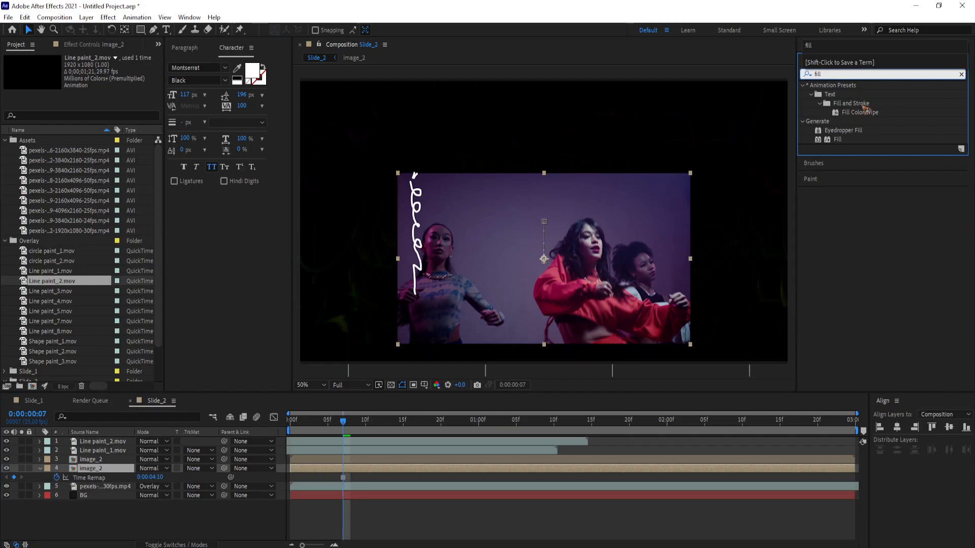
{"action": "double_click", "coordinate": [838, 140]}
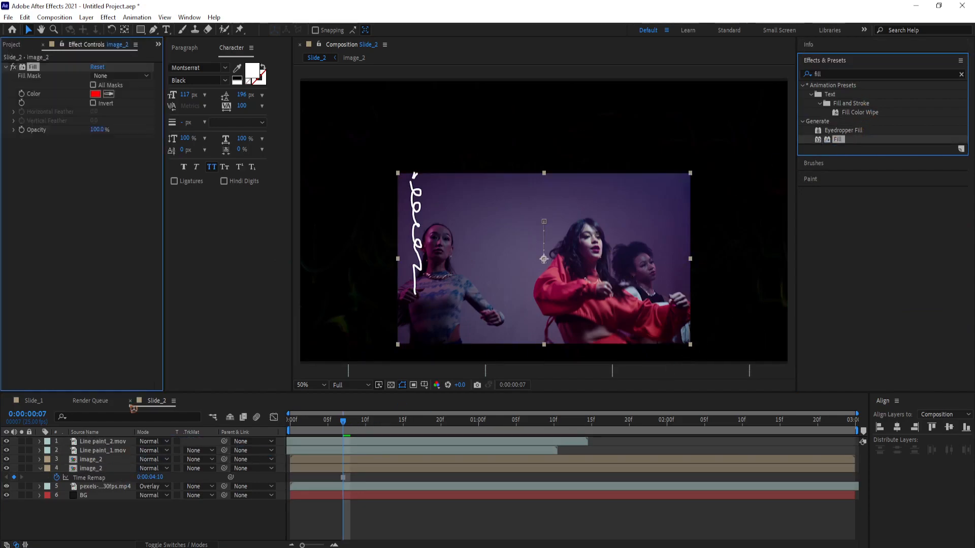
{"action": "left_click", "coordinate": [96, 94]}
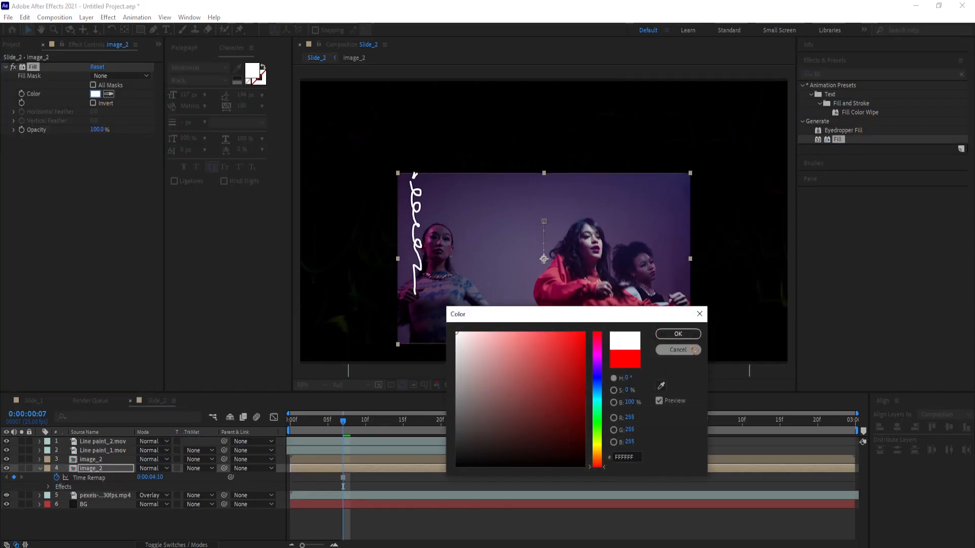
{"action": "left_click", "coordinate": [678, 334]}
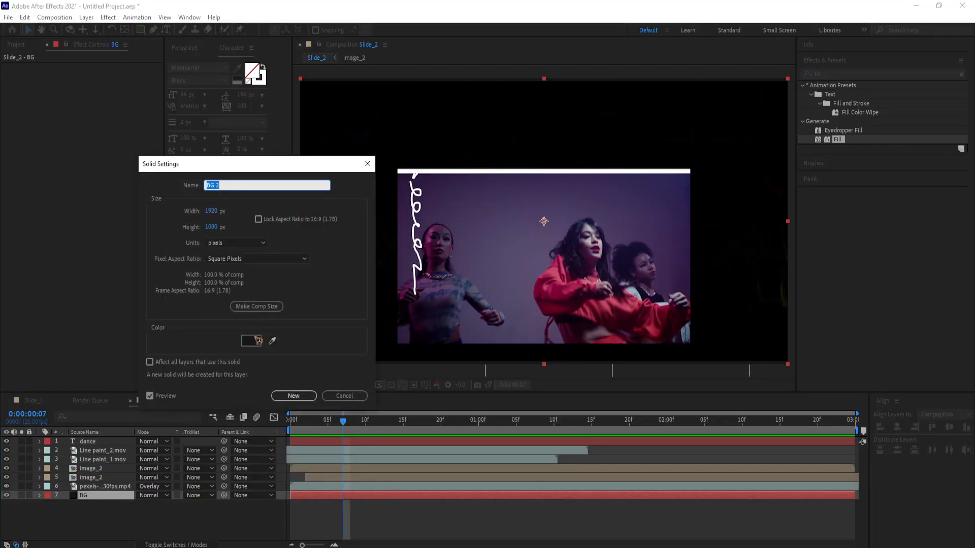
Step: Bring up the Solid Color picker for the BG layer in Slide_2
{"action": "left_click", "coordinate": [251, 340]}
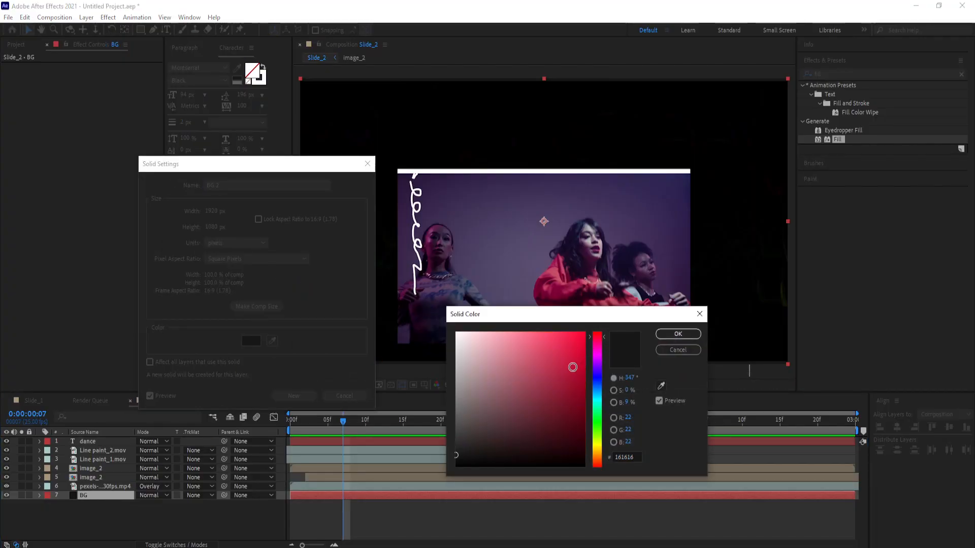